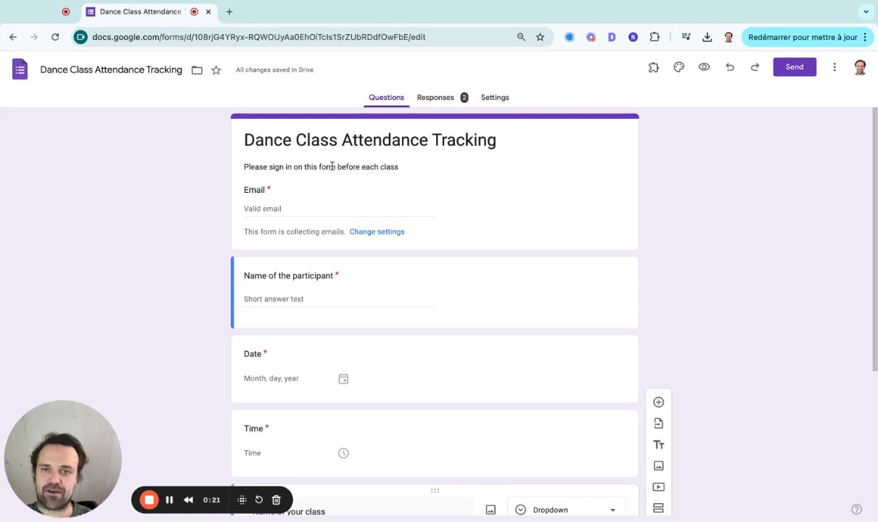
- Select the form's title and description section and scroll through the questions
click(320, 166)
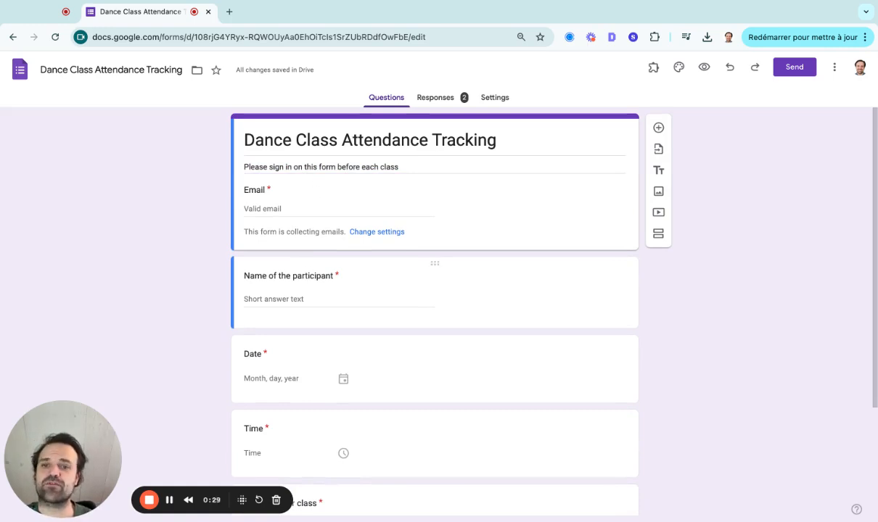
scroll(down, 3)
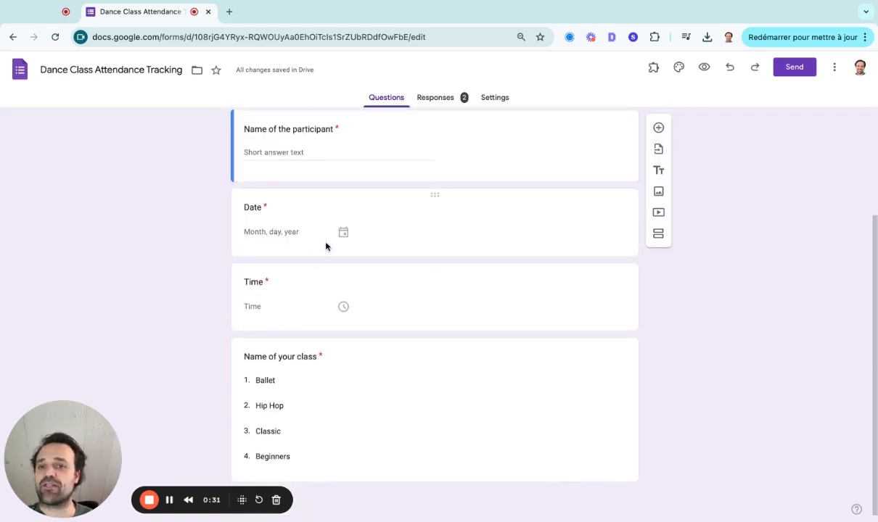
mouse_move(304, 314)
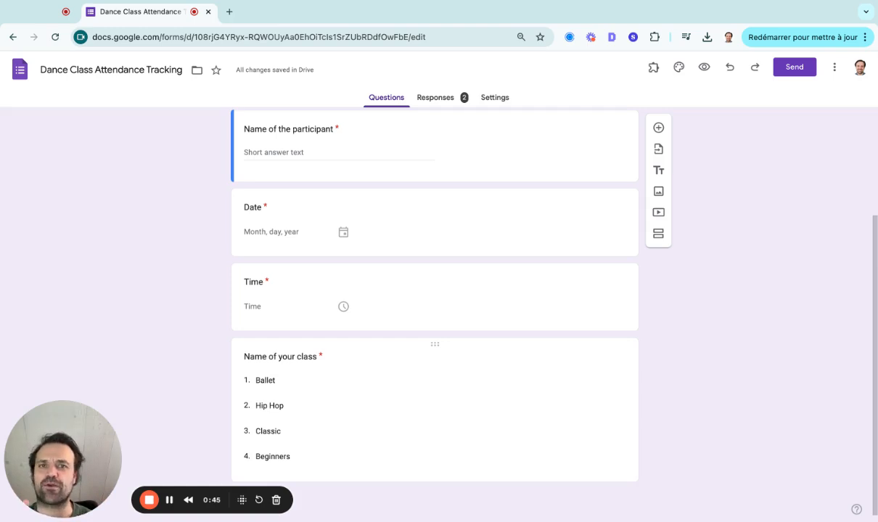
scroll(up, 3)
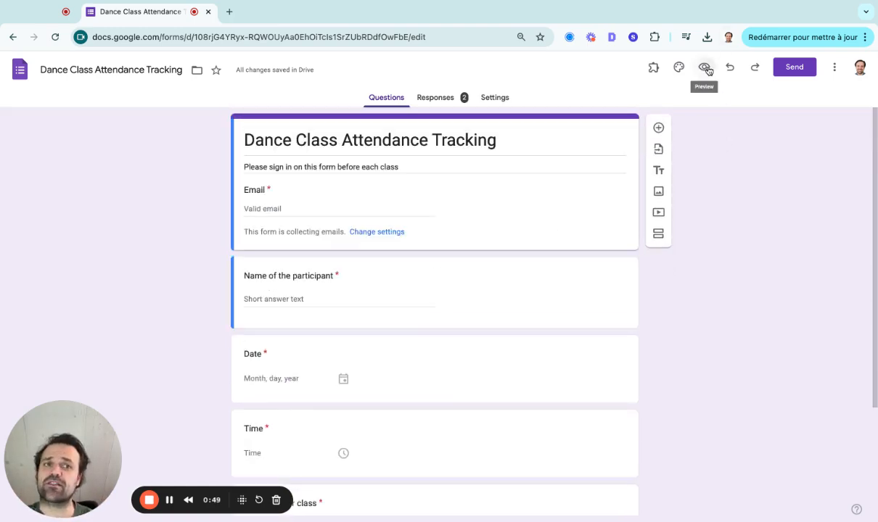
- Preview the form, enter only a date, and submit to see the required-question warnings
click(704, 67)
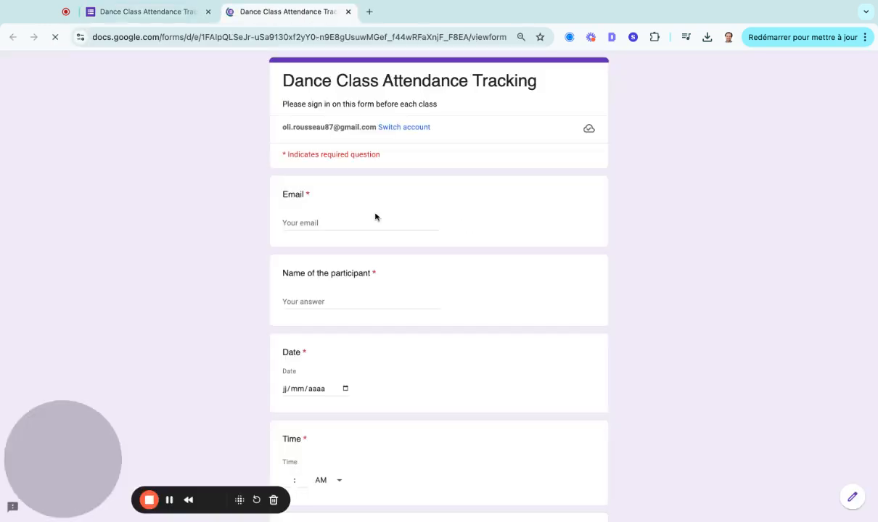
click(360, 223)
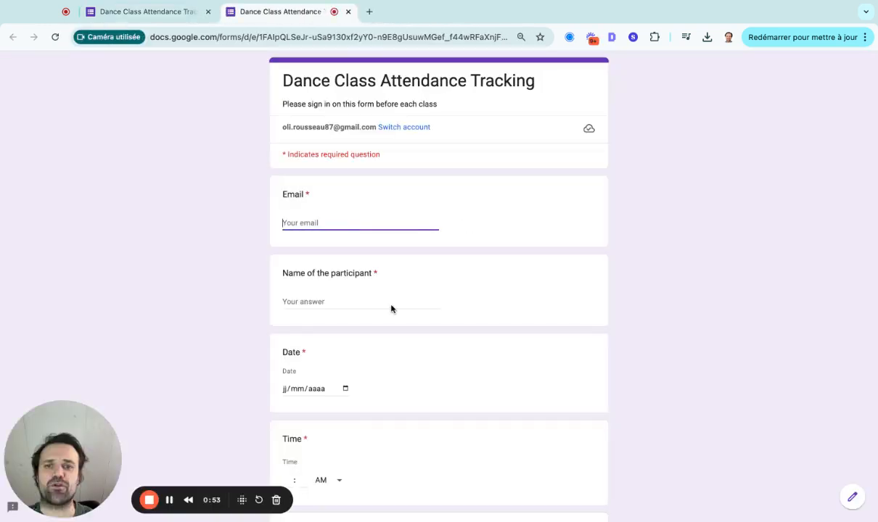
scroll(down, 3)
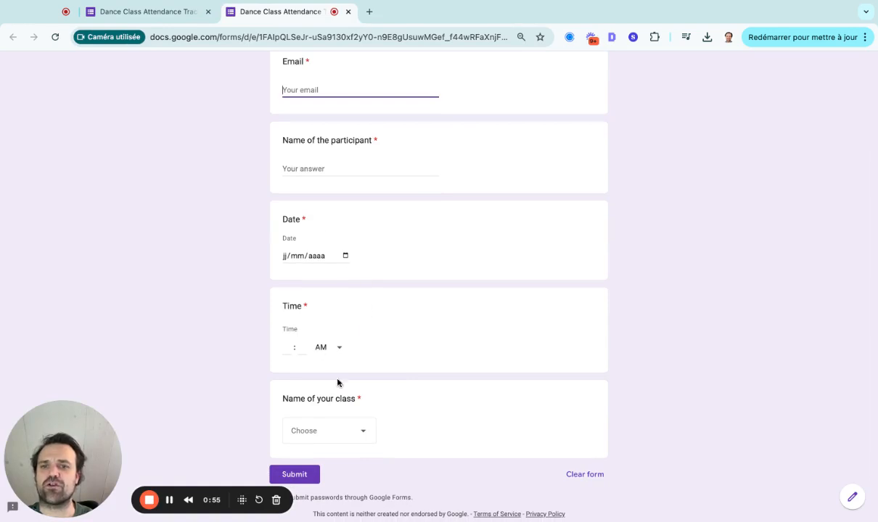
click(294, 473)
text(05/12/2024)
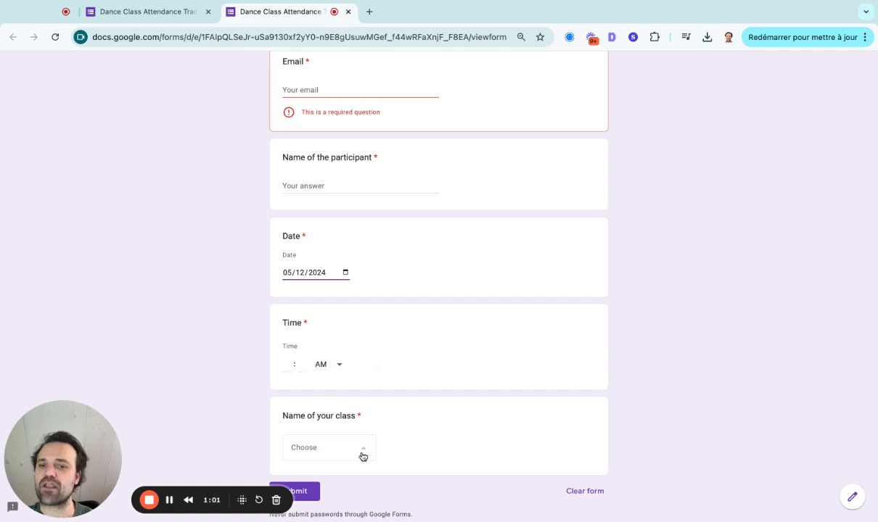
click(294, 491)
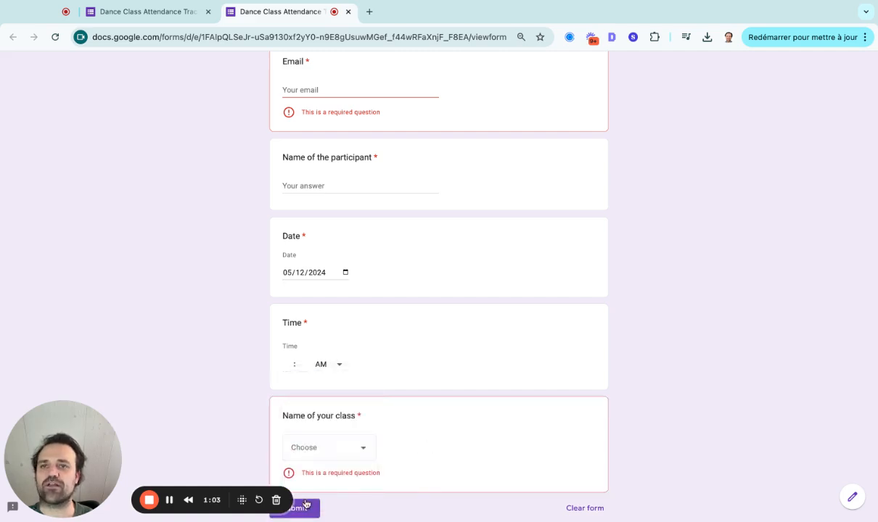
click(142, 11)
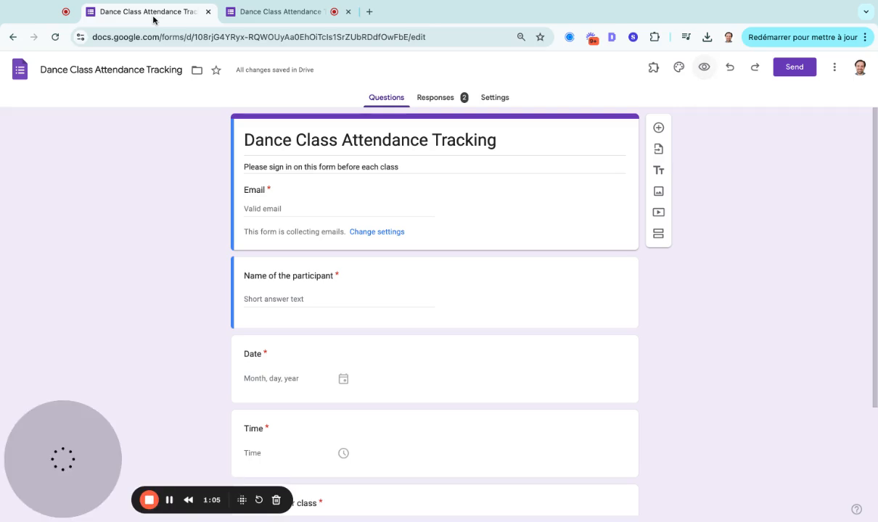
- Open Responses and scroll through the charts for the two responses' date, time and class answers
click(435, 97)
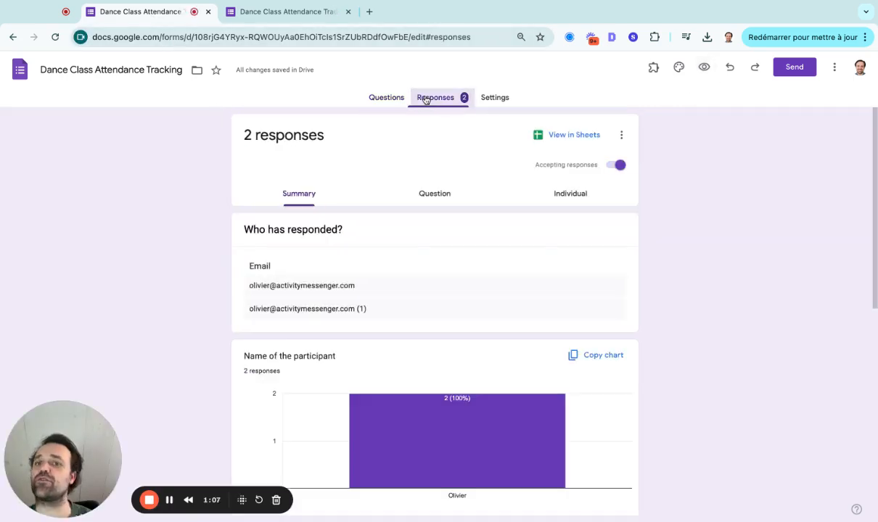
scroll(down, 3)
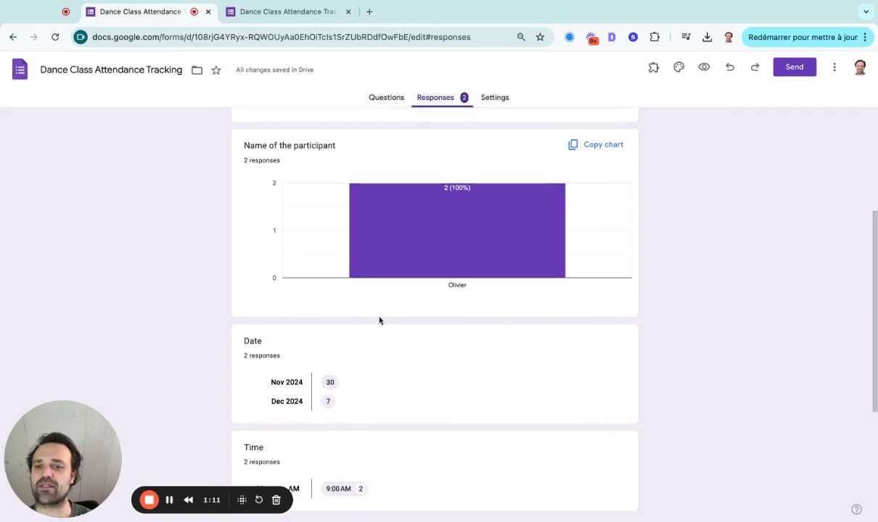
scroll(down, 3)
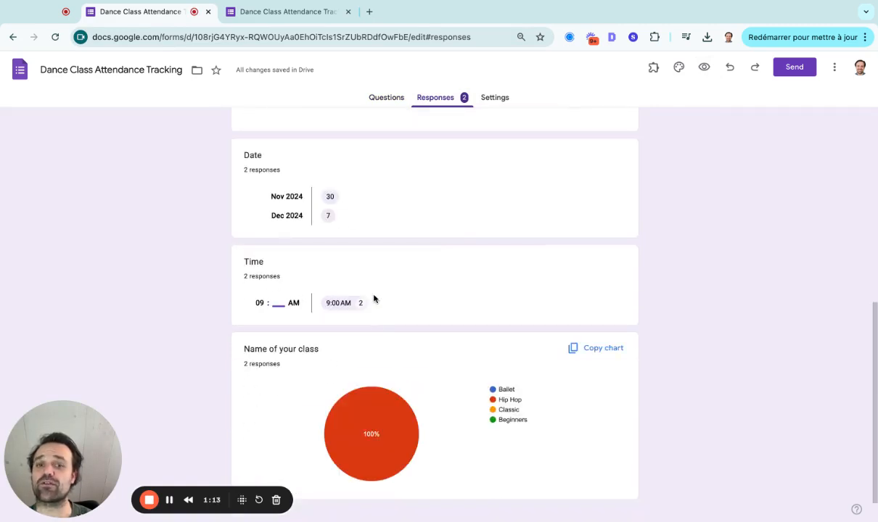
scroll(down, 3)
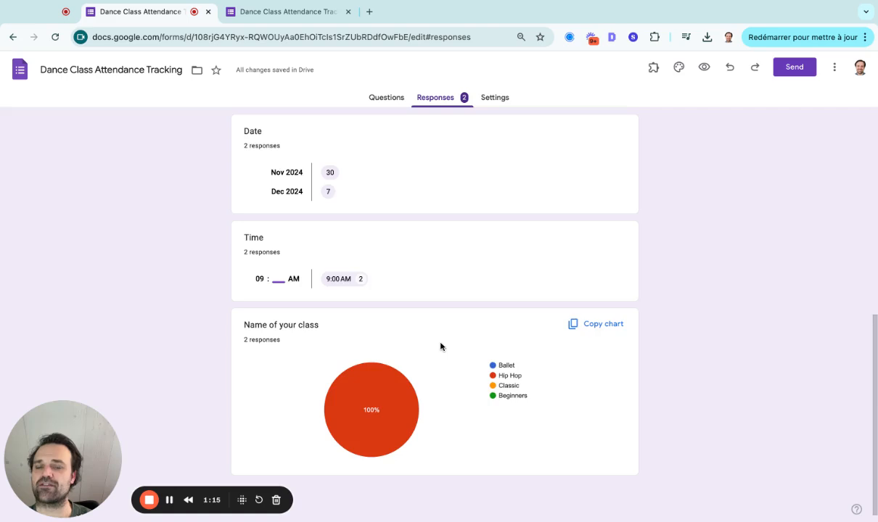
scroll(up, 3)
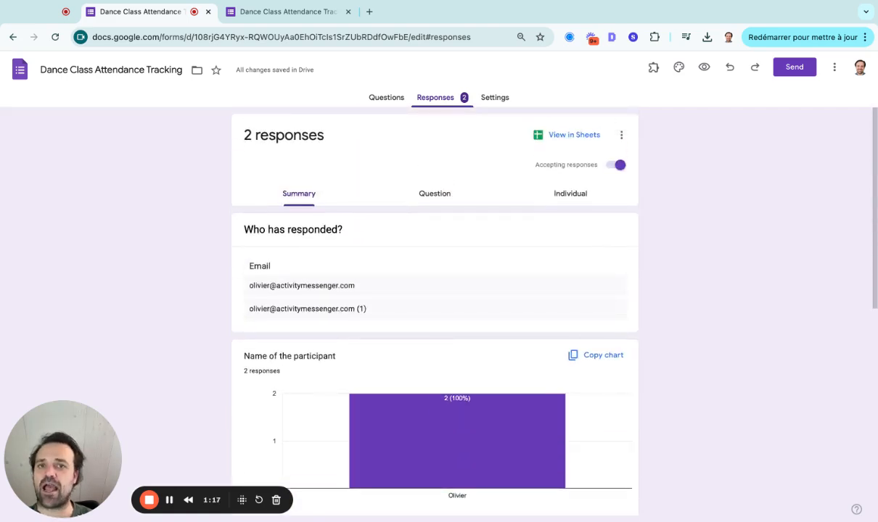
- View both submissions as rows in the linked Sheets spreadsheet, then return to the form
click(573, 135)
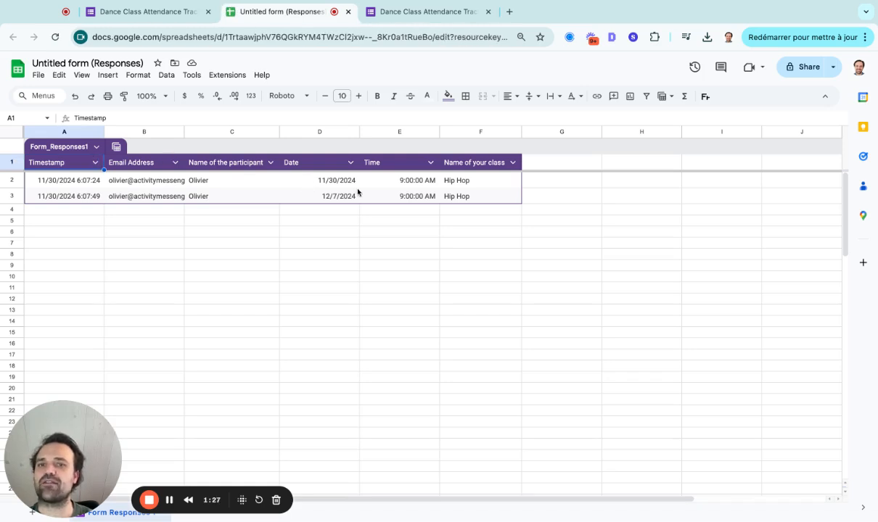
mouse_move(490, 186)
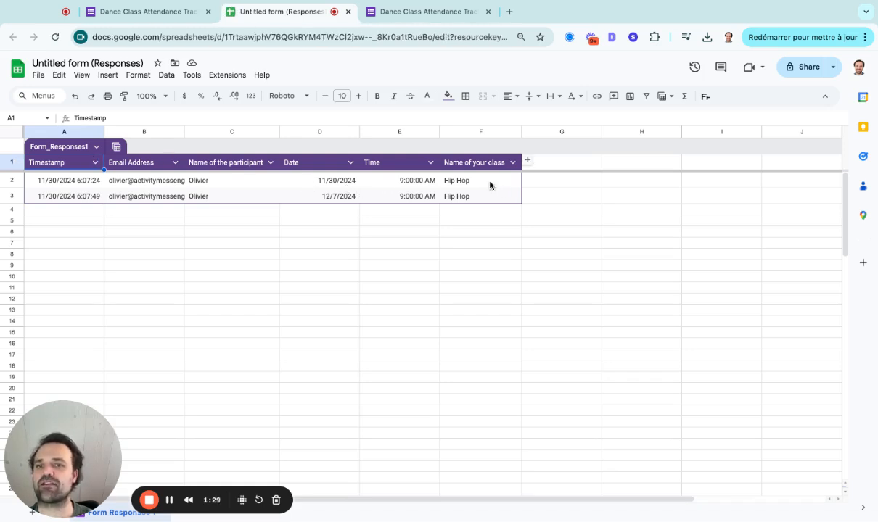
mouse_move(305, 202)
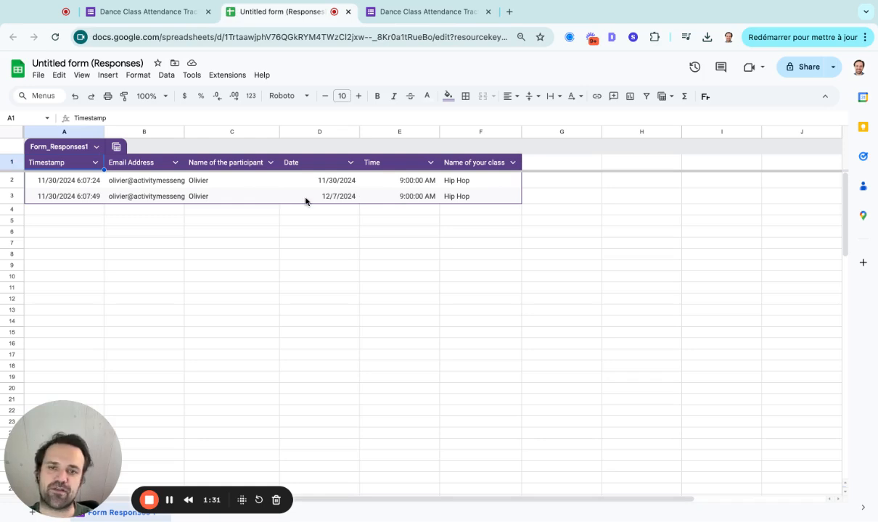
mouse_move(534, 147)
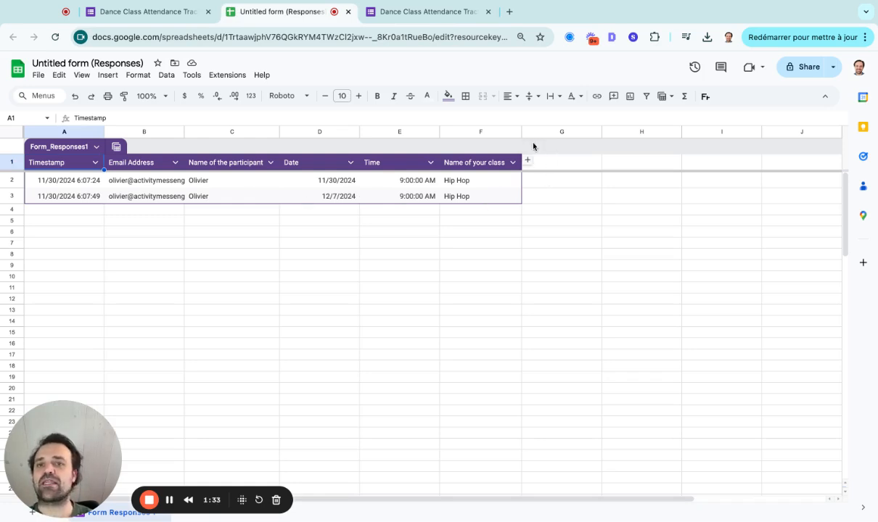
mouse_move(44, 241)
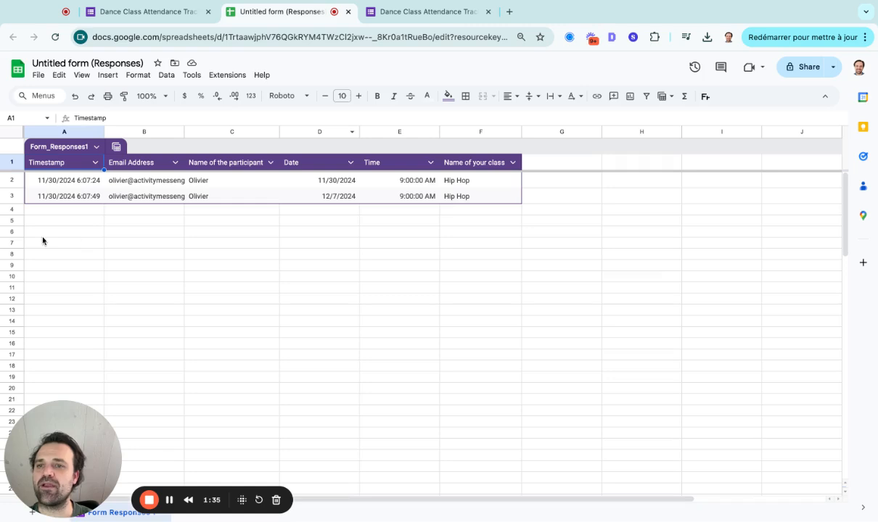
mouse_move(71, 215)
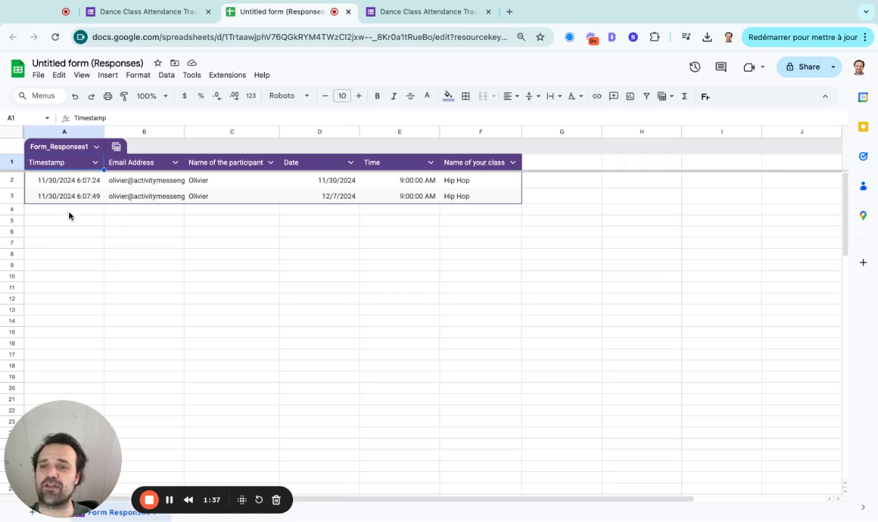
mouse_move(61, 223)
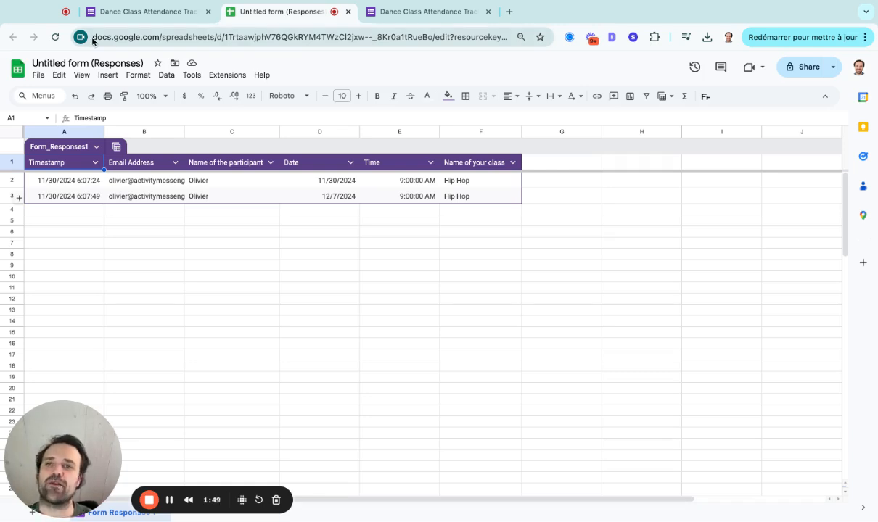
click(142, 12)
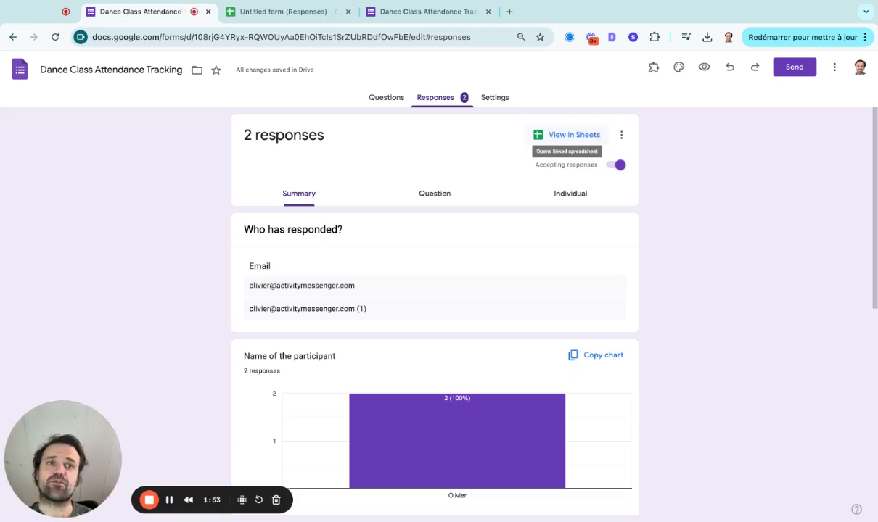
- Browse the Send dialog's email, shareable link and embed HTML options, then close it
click(794, 67)
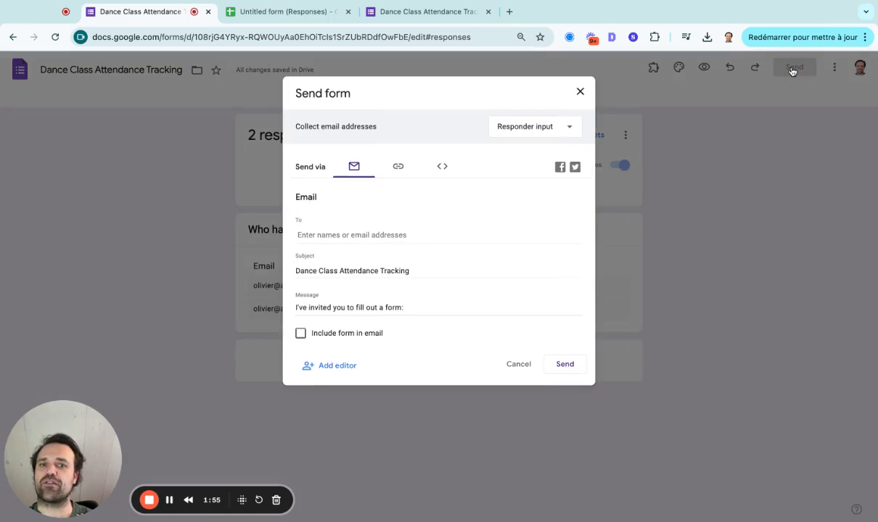
mouse_move(364, 172)
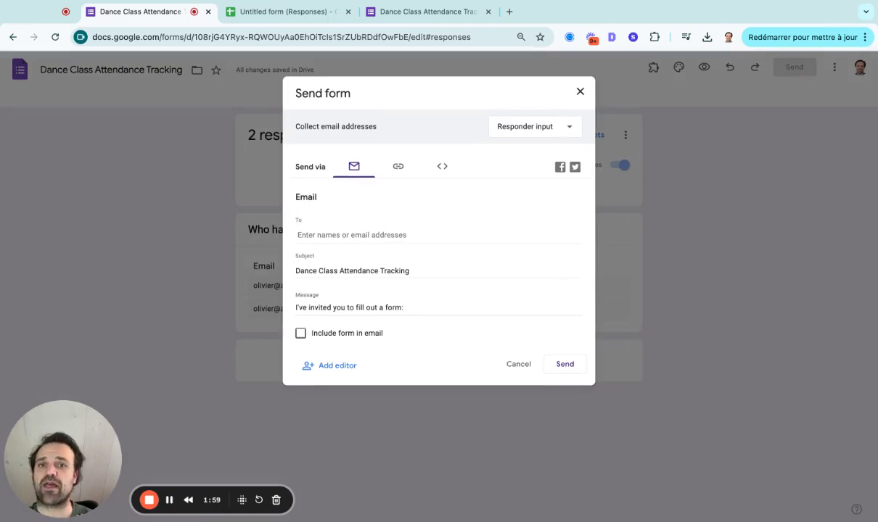
click(398, 166)
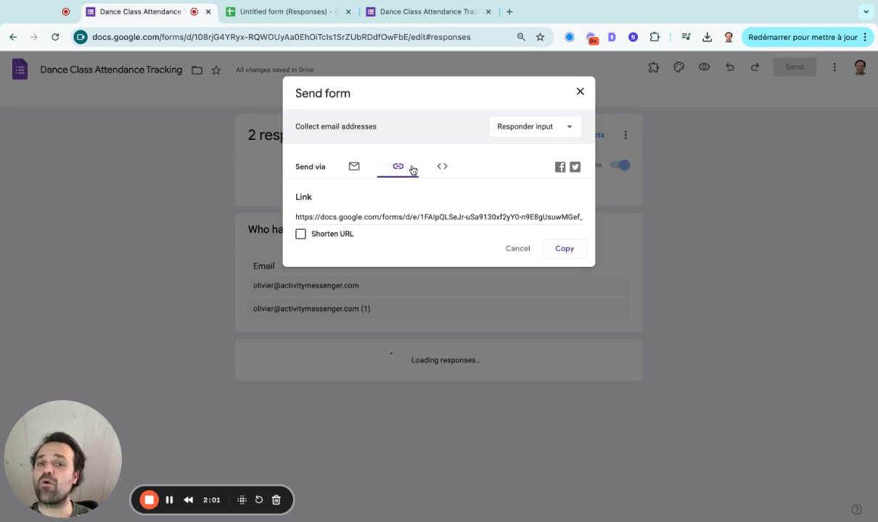
click(442, 167)
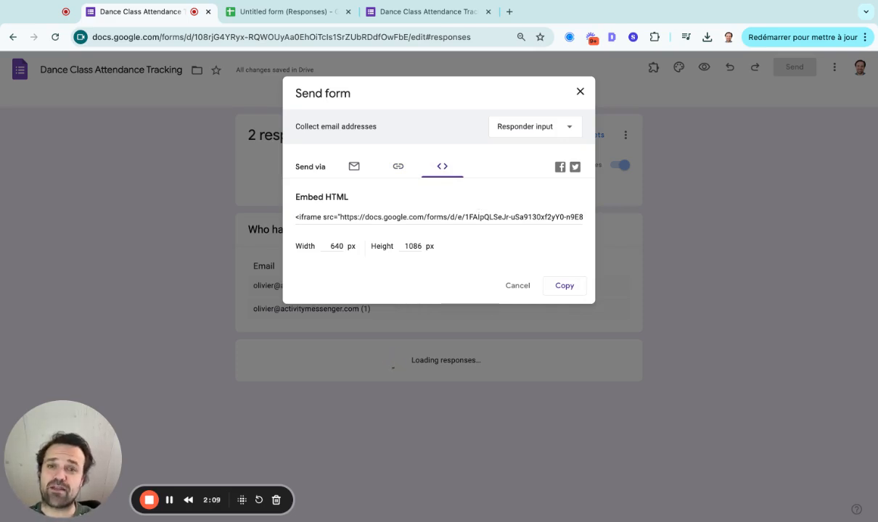
click(397, 166)
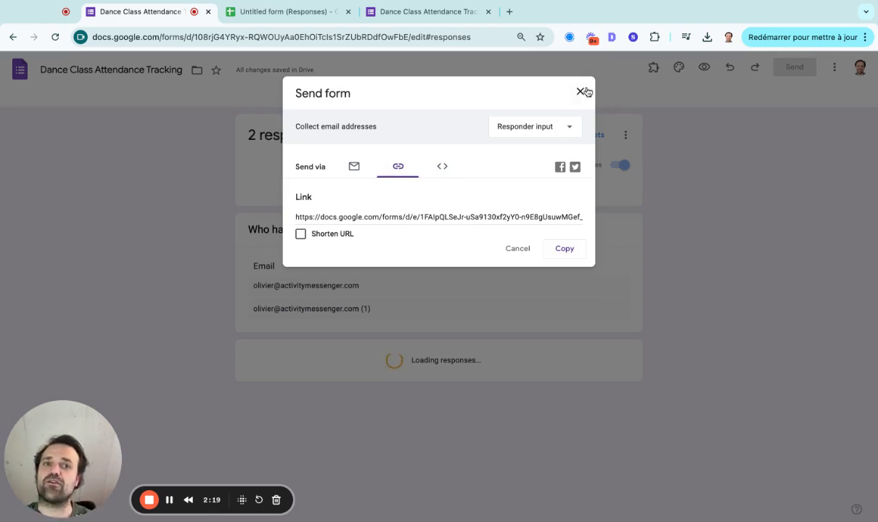
click(287, 12)
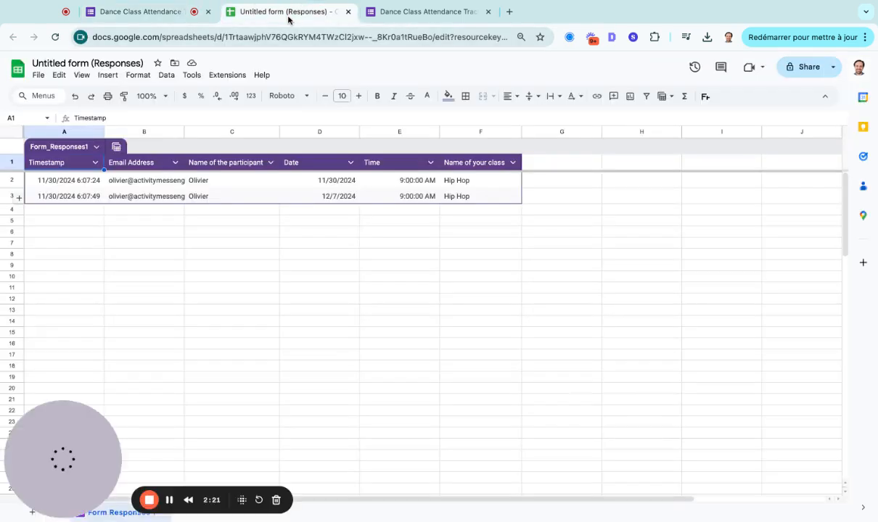